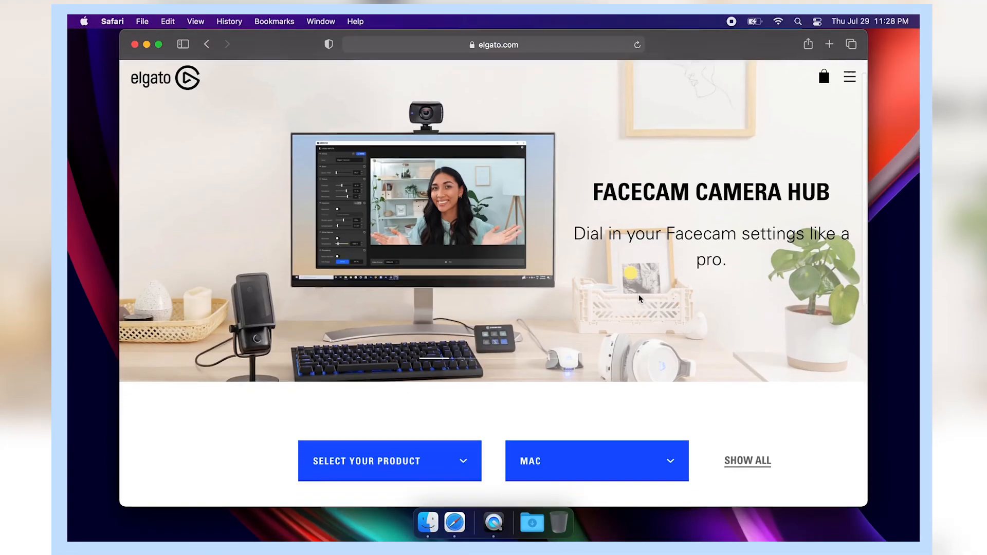
# Step: Download Game Capture HD for the HD60 S+ on Mac, open it, and allow camera access
pyautogui.click(390, 460)
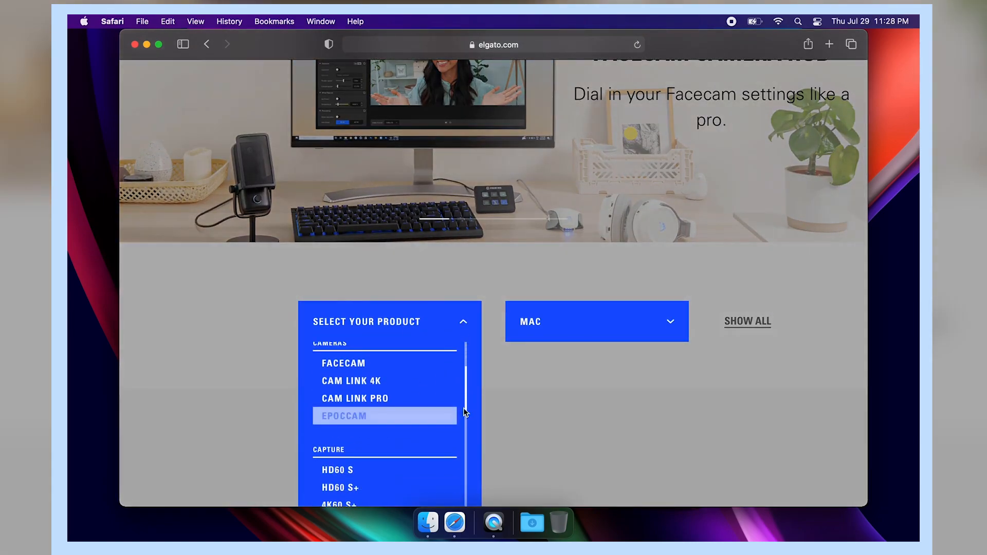
pyautogui.click(340, 487)
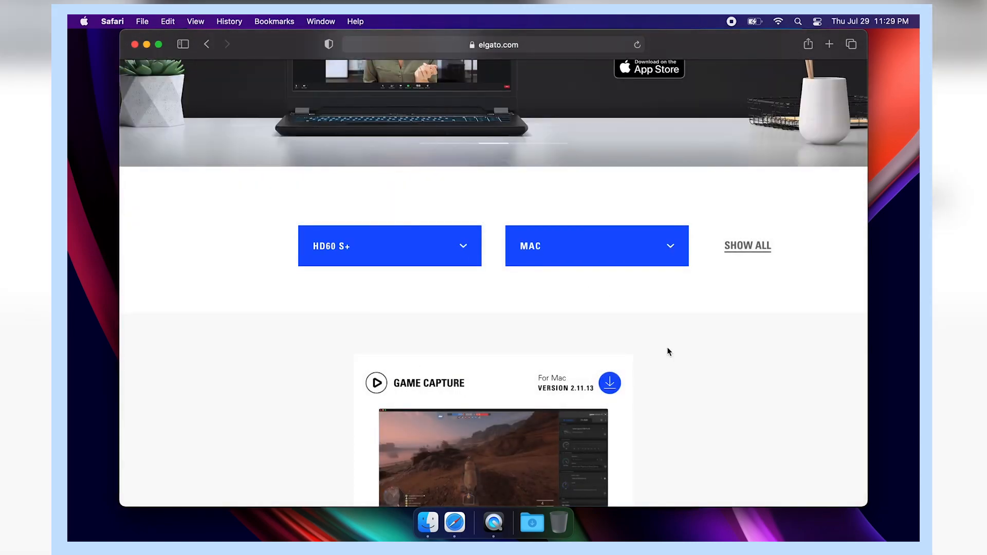
pyautogui.click(609, 383)
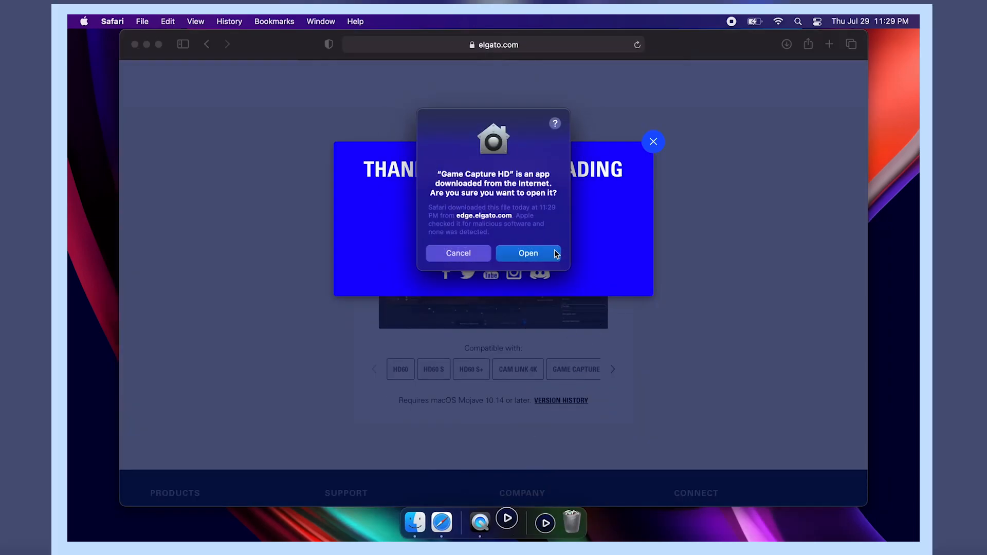
pyautogui.click(528, 253)
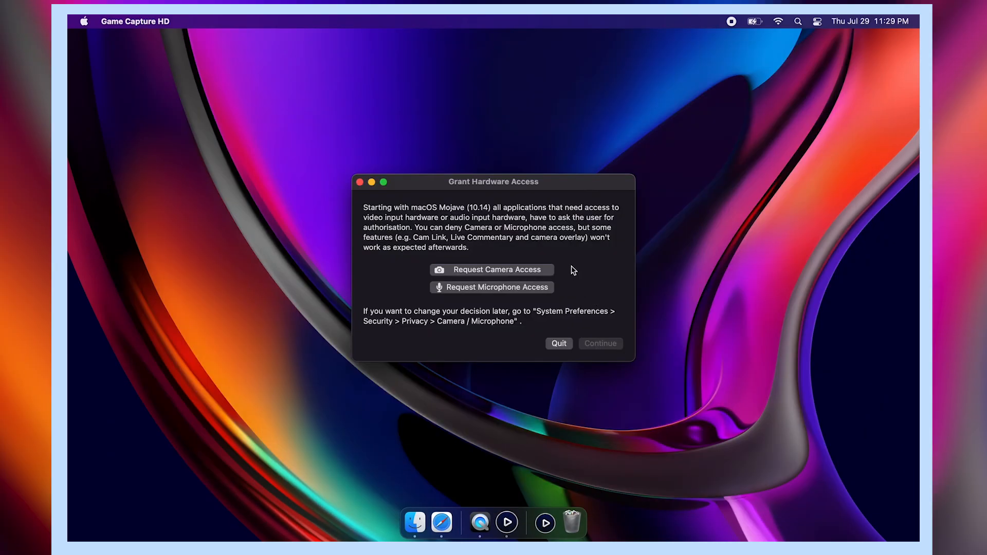
pyautogui.click(491, 270)
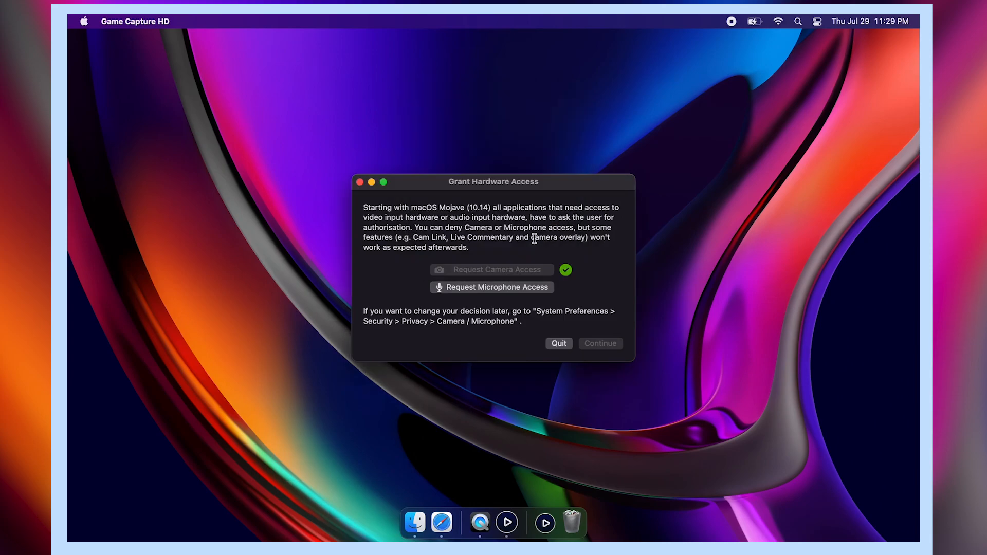